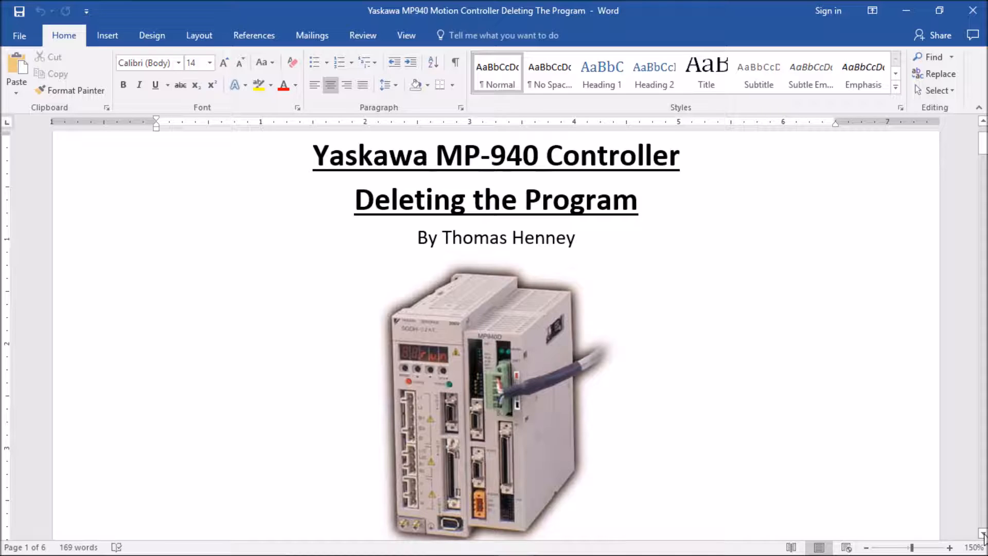
scroll(down, 3)
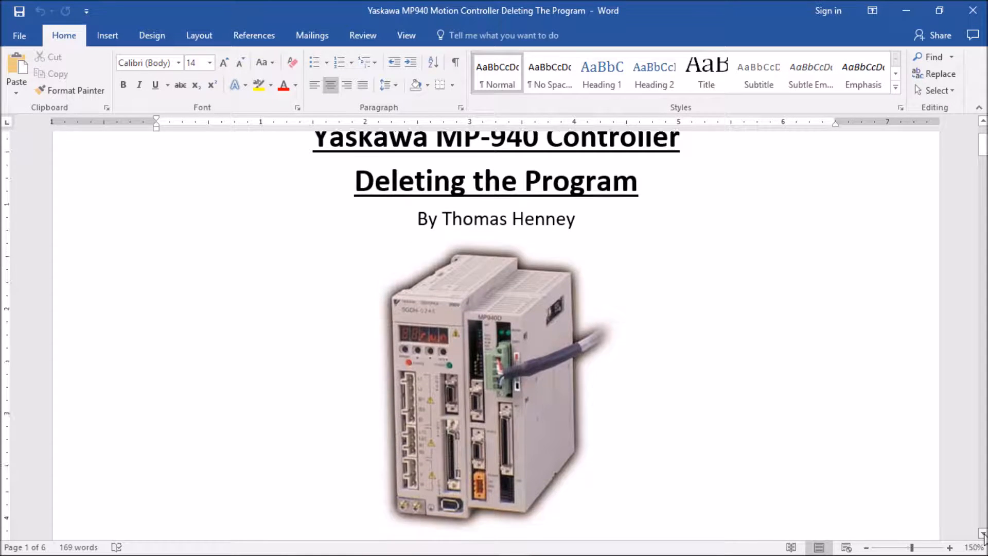
scroll(down, 3)
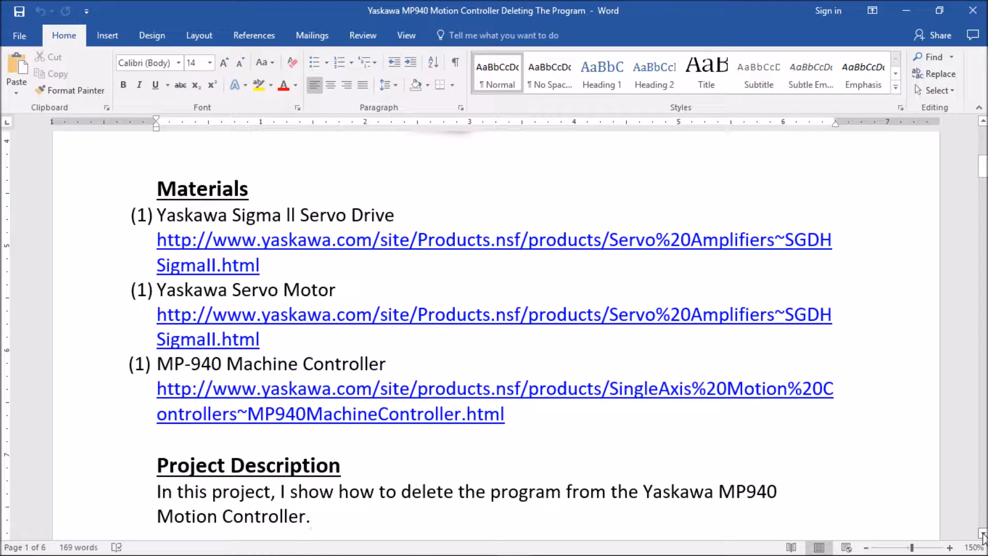
scroll(down, 3)
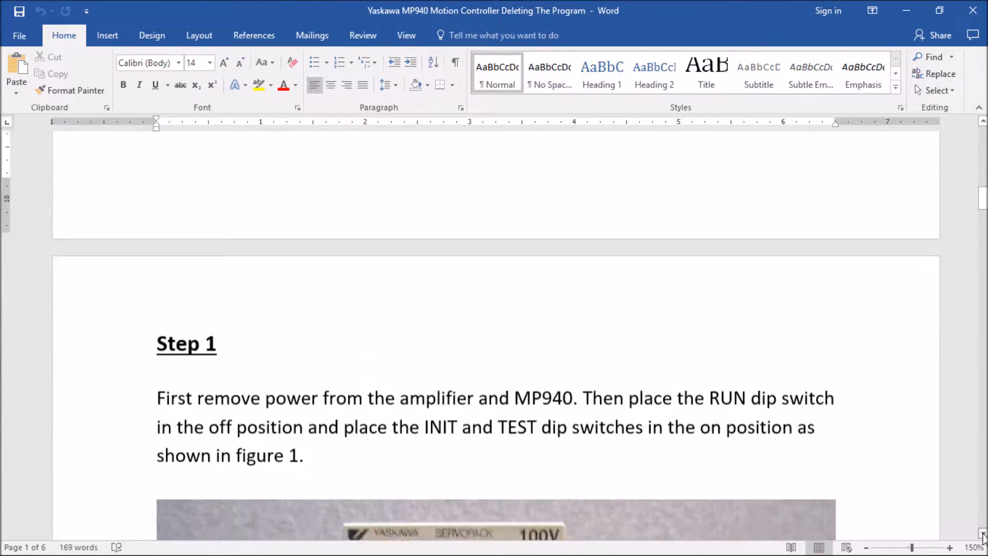
scroll(down, 3)
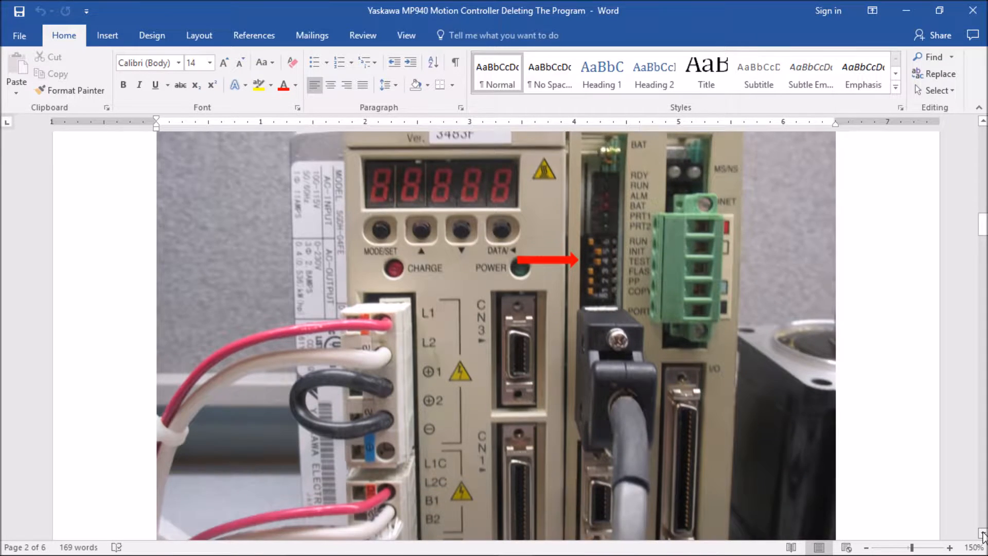
scroll(down, 3)
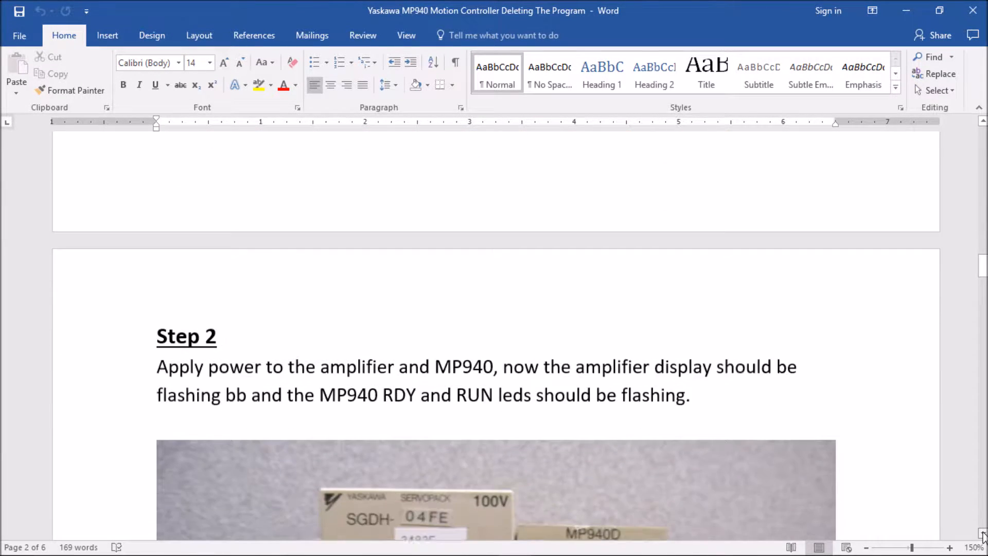
scroll(down, 3)
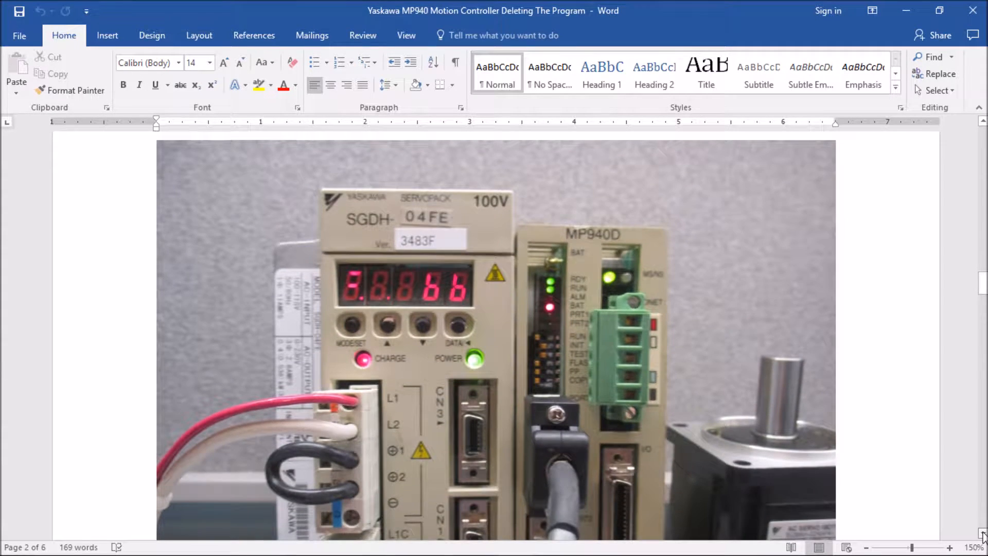
scroll(down, 3)
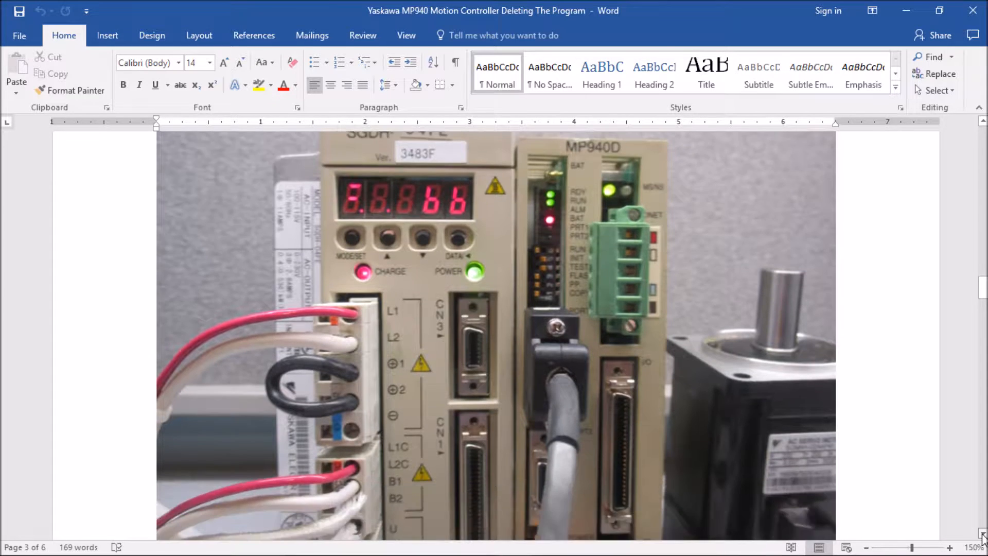
scroll(down, 3)
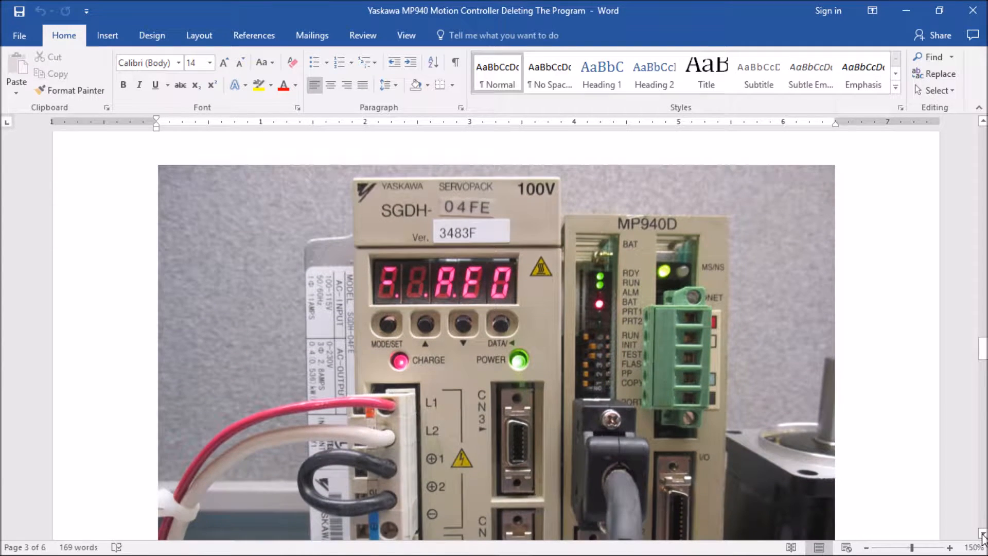
scroll(down, 3)
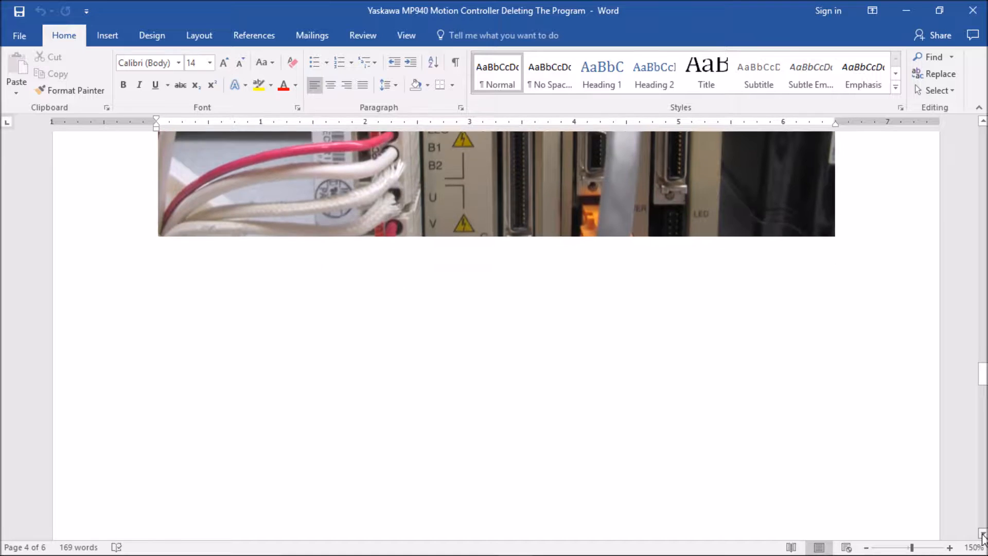
scroll(down, 3)
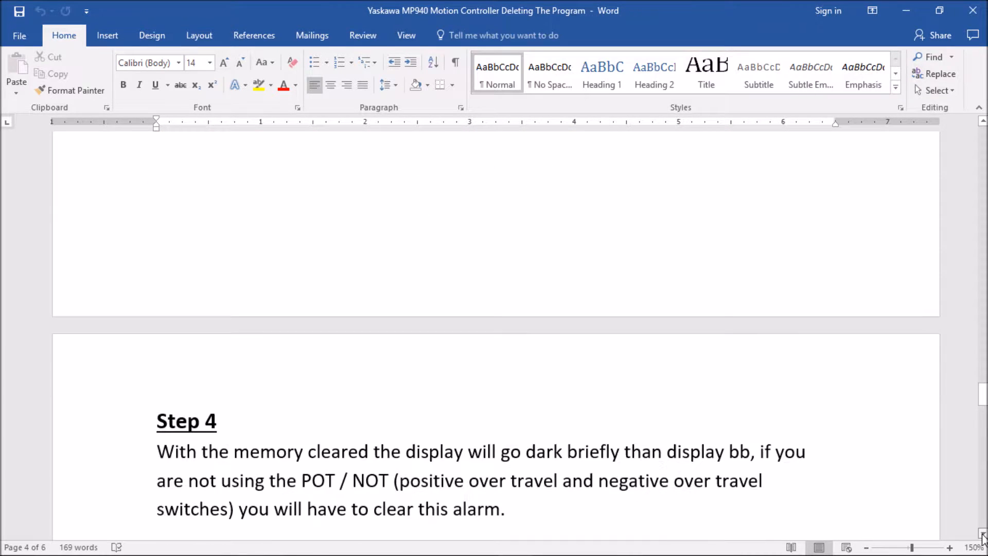
scroll(down, 3)
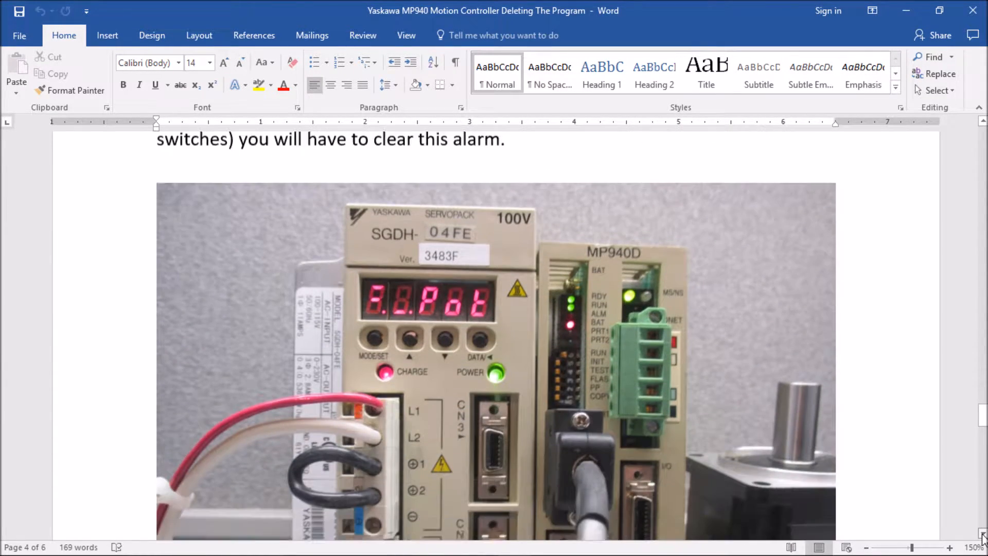
scroll(down, 3)
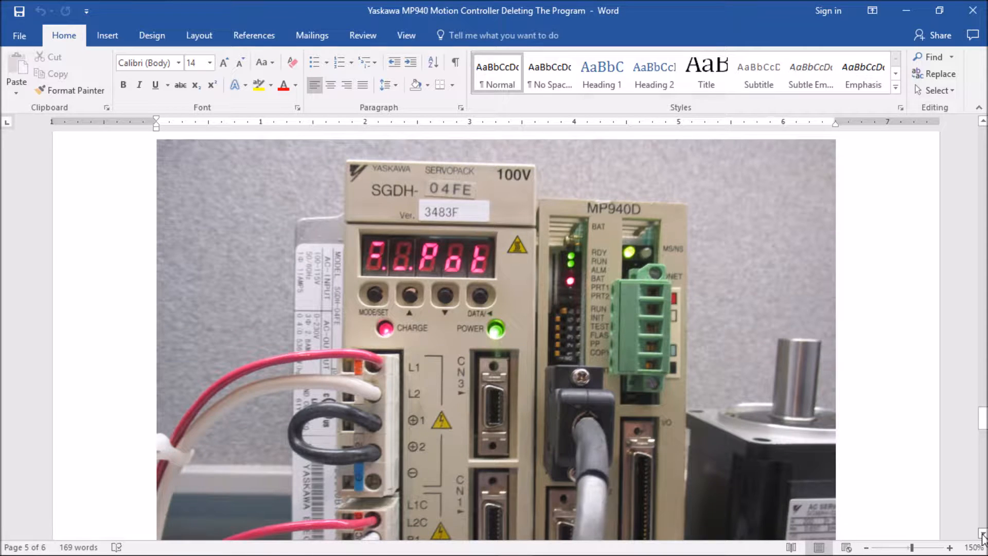